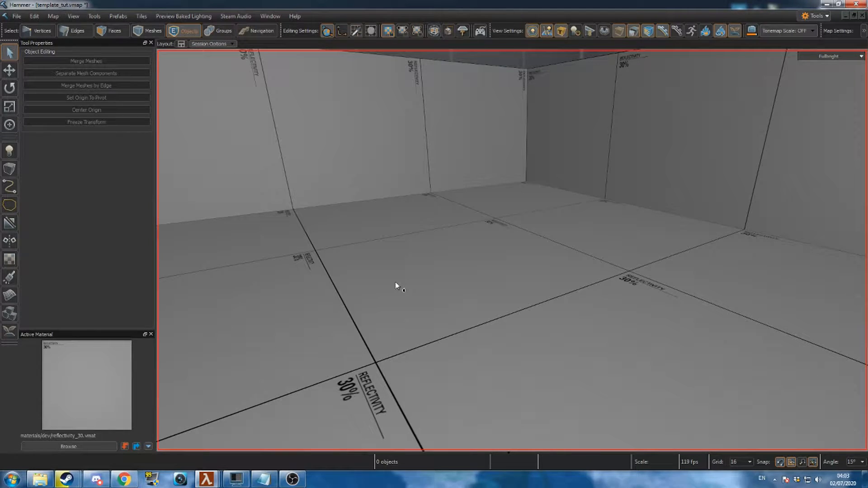
Step: Place an entity in the room and set its class to npc_combine_s, named my_npc
left_click(9, 150)
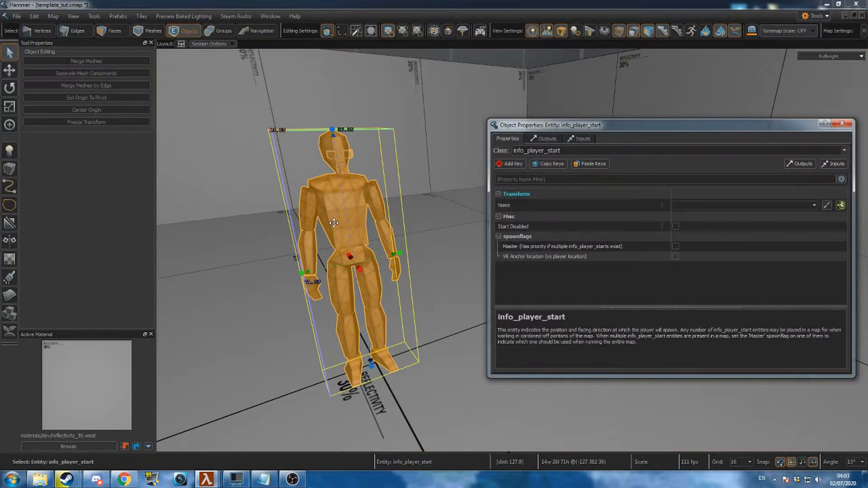
type("npc")
type("my_n")
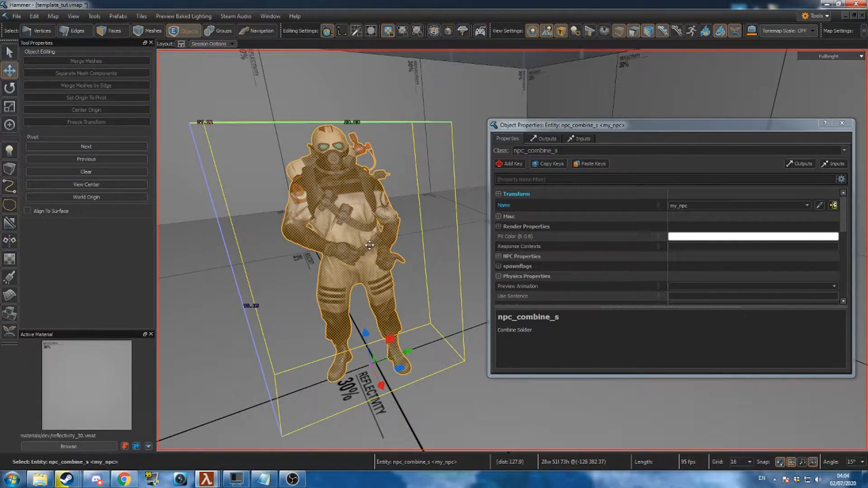
Step: Insert the interactive_button prefab with its logic_branch onto the room wall
type("pc")
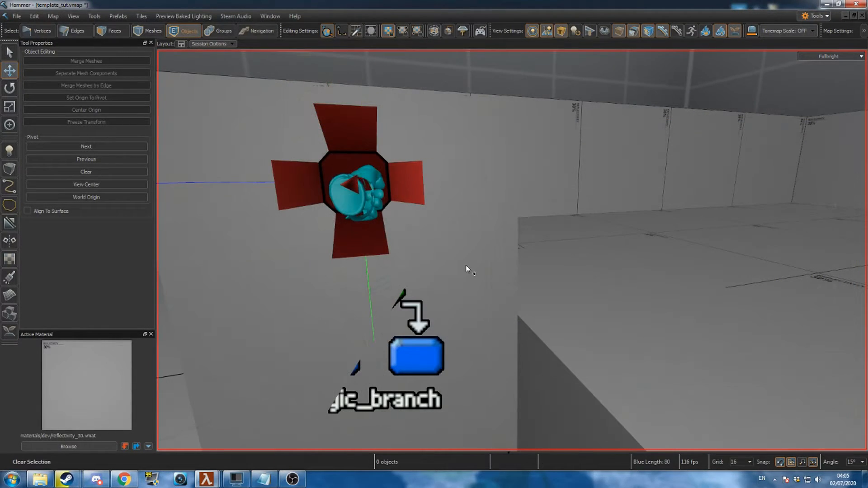
Step: Give the button an OnPushed output targeting npc_template with input ForceSpawn
left_click(359, 185)
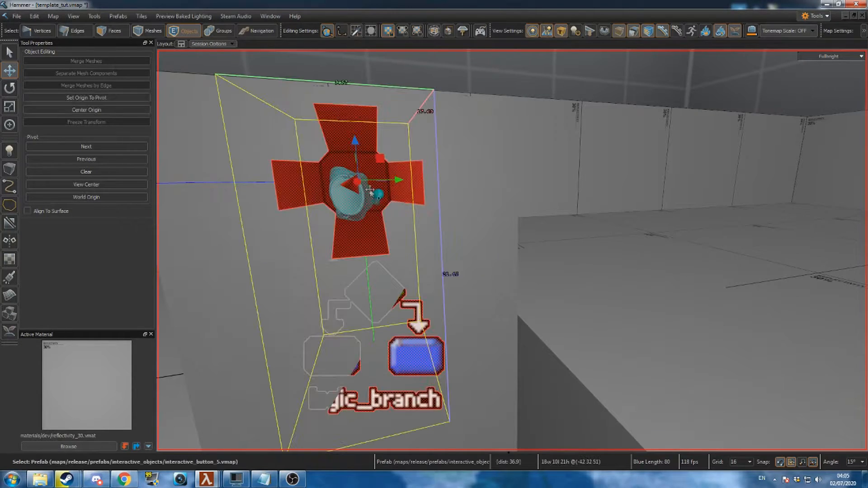
left_click(545, 138)
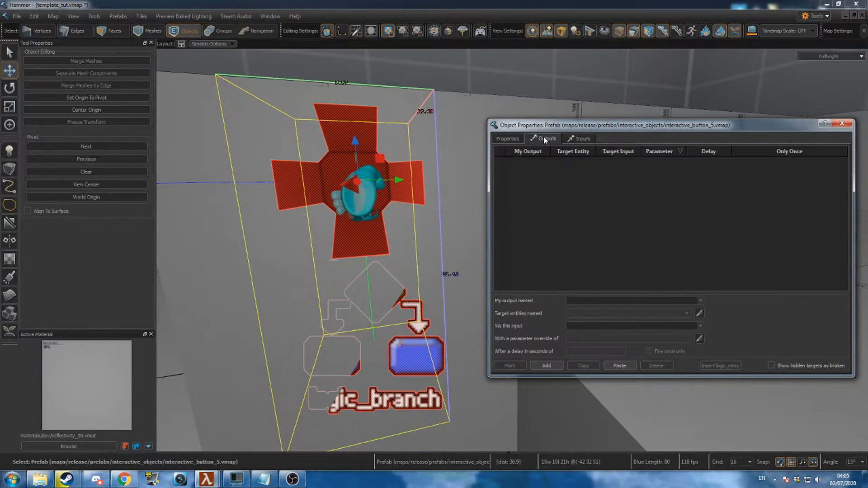
left_click(547, 366)
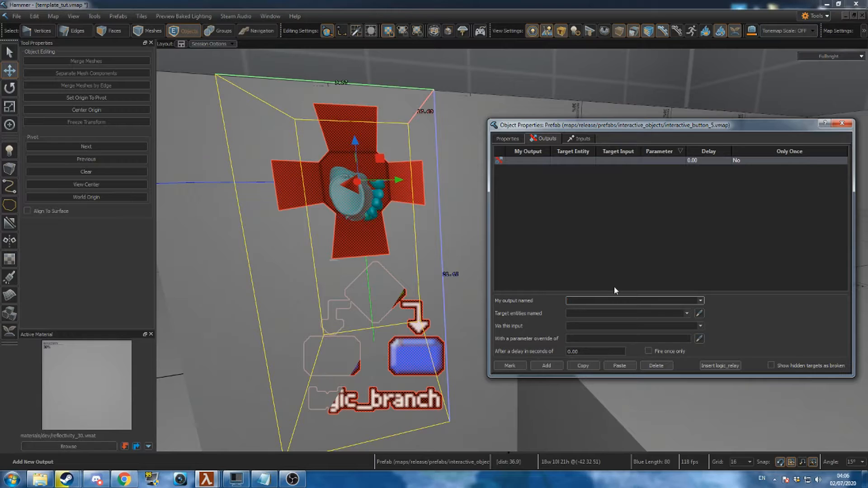
left_click(700, 300)
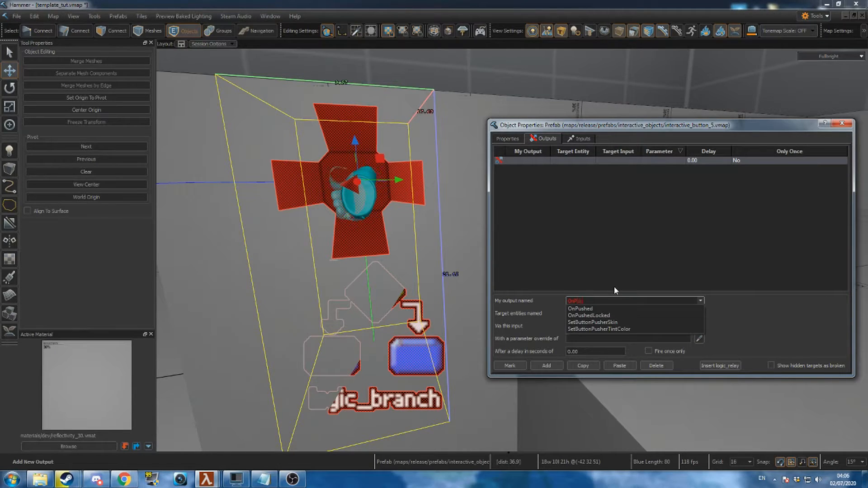
left_click(581, 309)
type("Force")
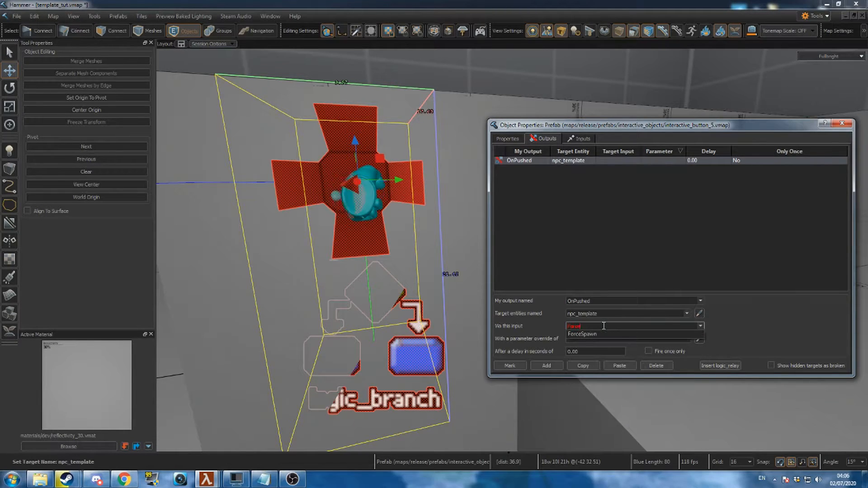
left_click(582, 333)
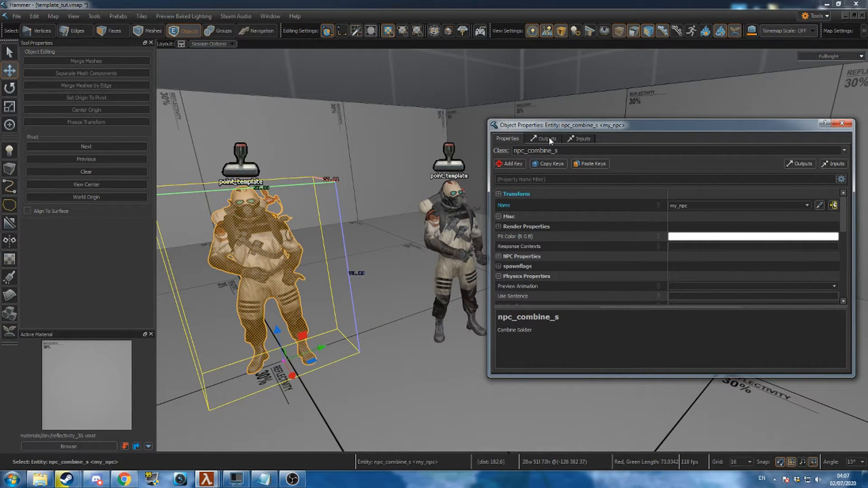
Step: Add an OnKilled output to my_npc and choose its target entity field
left_click(547, 138)
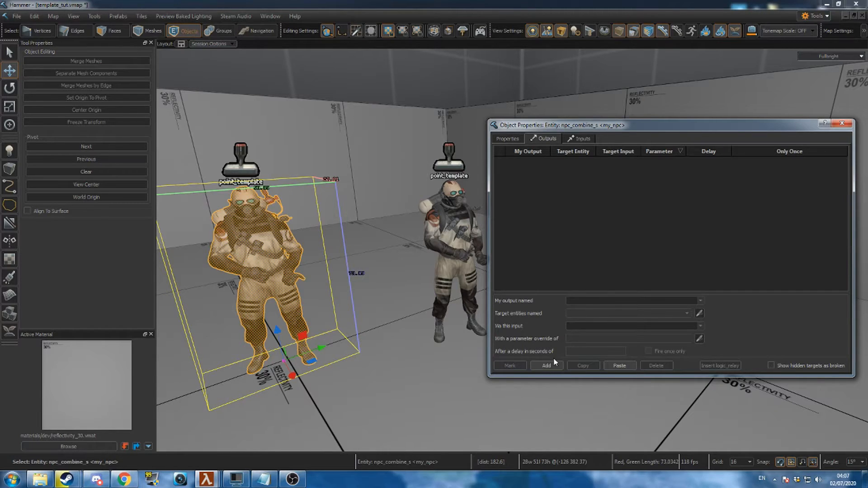
left_click(546, 365)
type("OnKilled")
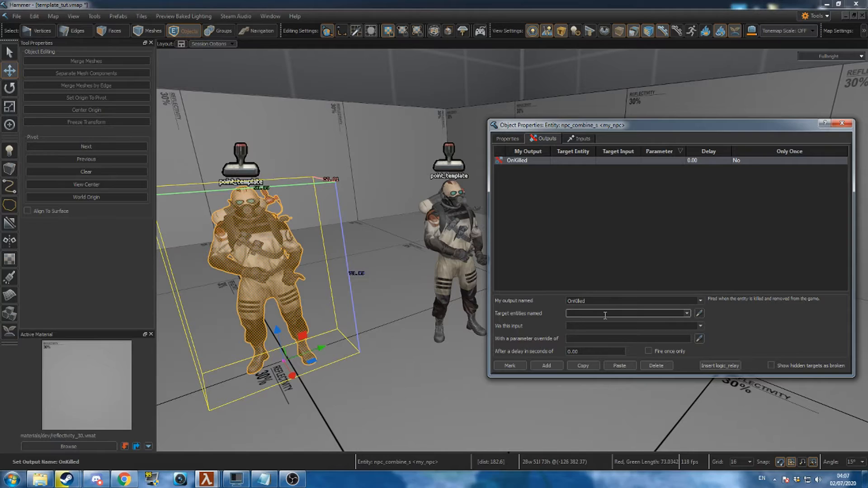
left_click(700, 325)
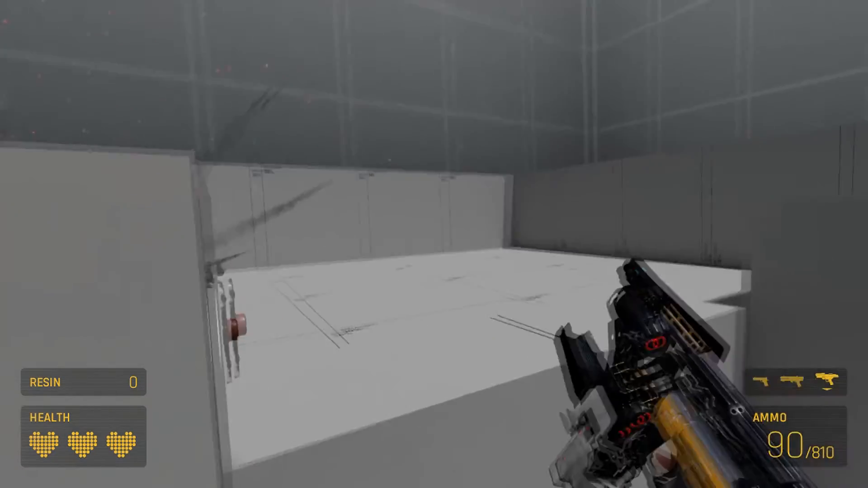
Step: Fire the weapon across the test room at the spawned soldier
left_click(434, 244)
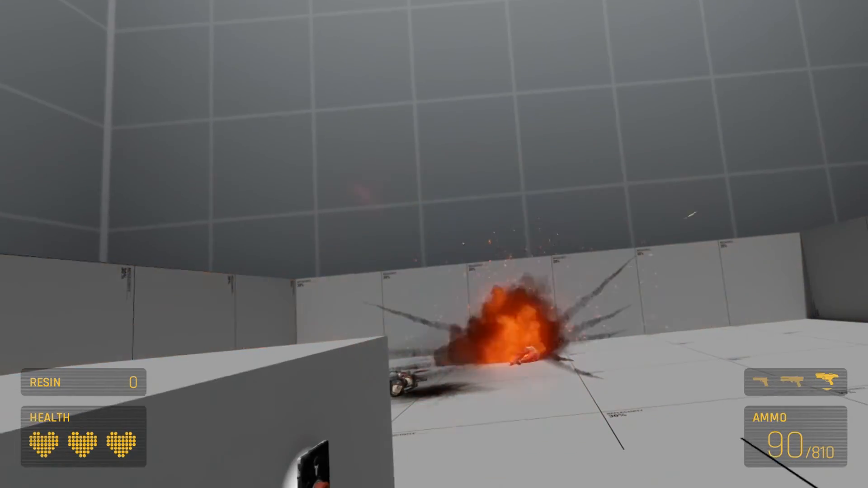